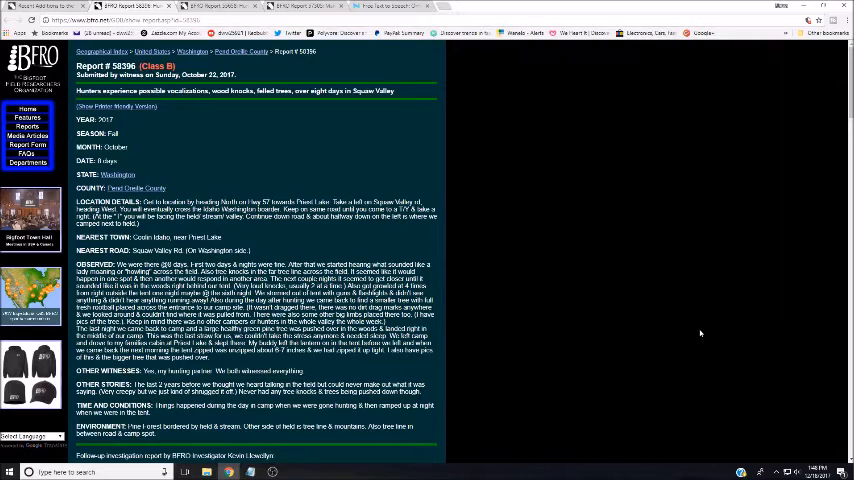
{"action": "mouse_move", "coordinate": [694, 331]}
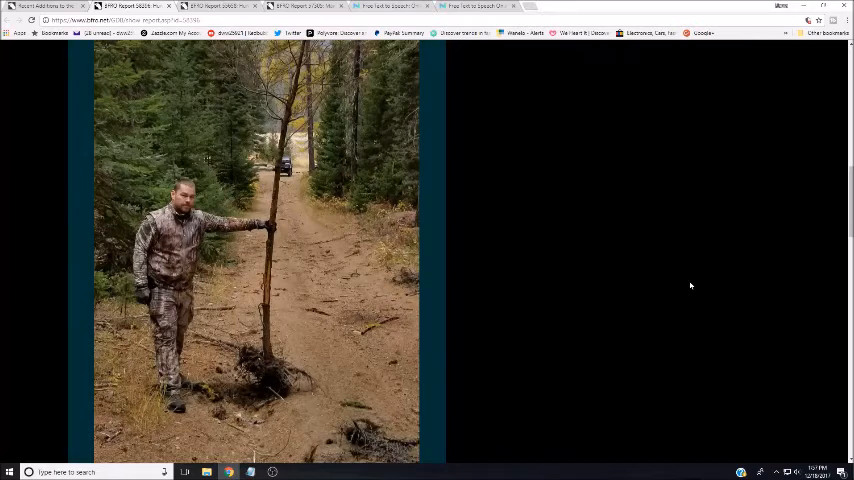
{"action": "mouse_move", "coordinate": [607, 269]}
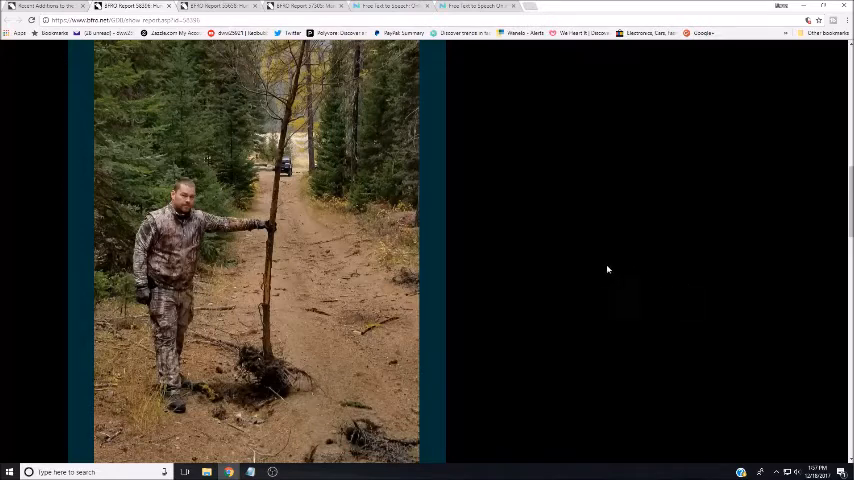
{"action": "mouse_move", "coordinate": [538, 267]}
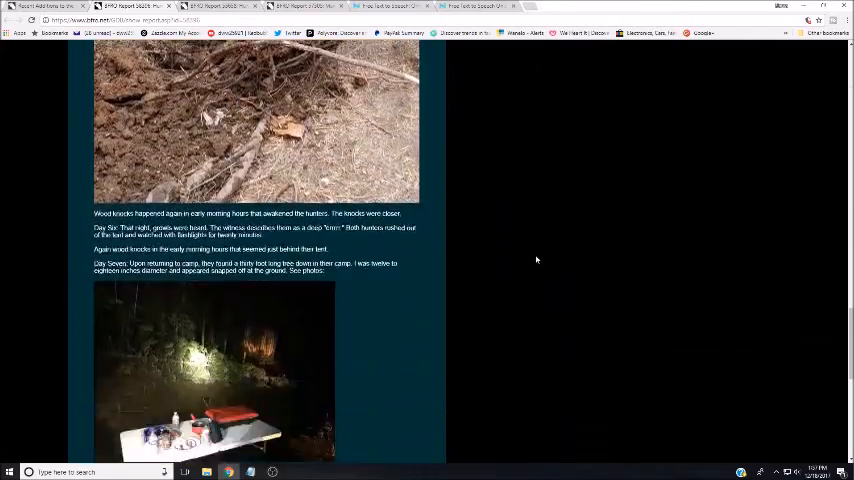
{"action": "scroll", "scroll_direction": "down", "scroll_amount": 3}
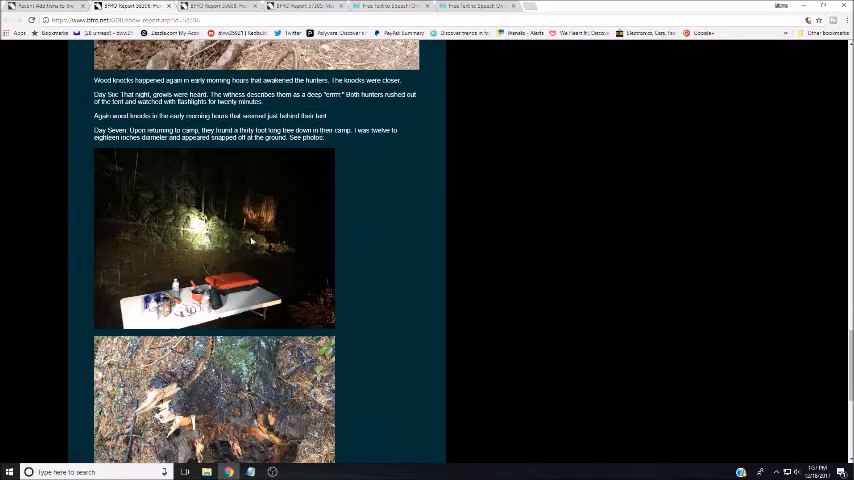
{"action": "right_click", "coordinate": [225, 238]}
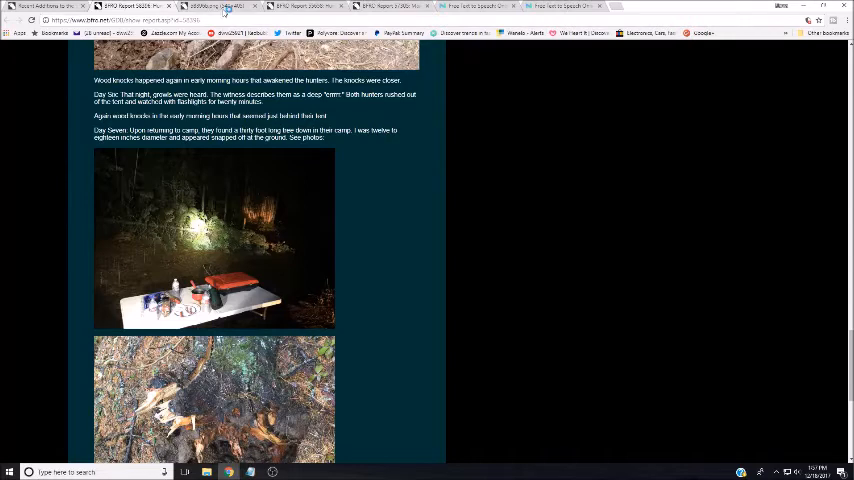
{"action": "left_click", "coordinate": [214, 238]}
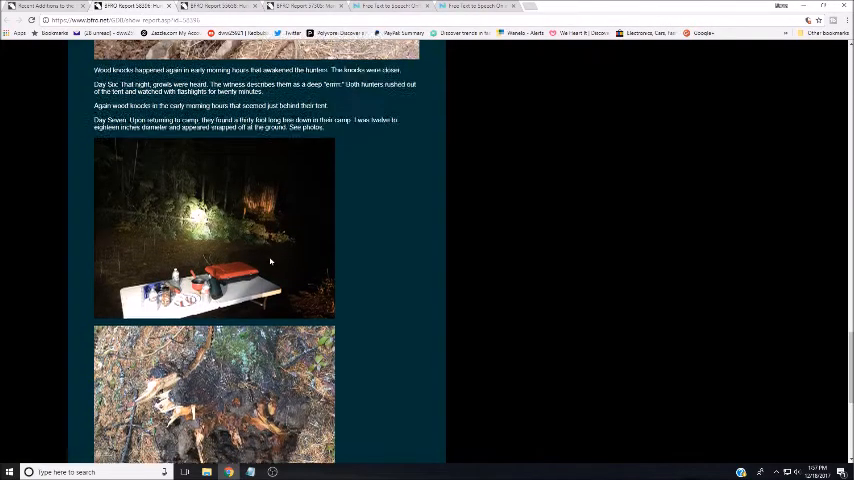
- Scroll the report past the stump photo to the hunter beside the splintered tree trunk
{"action": "scroll", "scroll_direction": "down", "scroll_amount": 3}
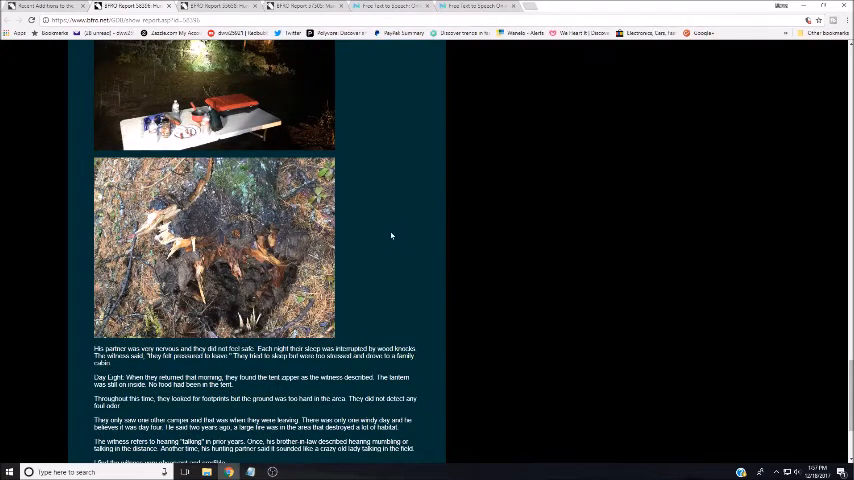
{"action": "scroll", "scroll_direction": "down", "scroll_amount": 3}
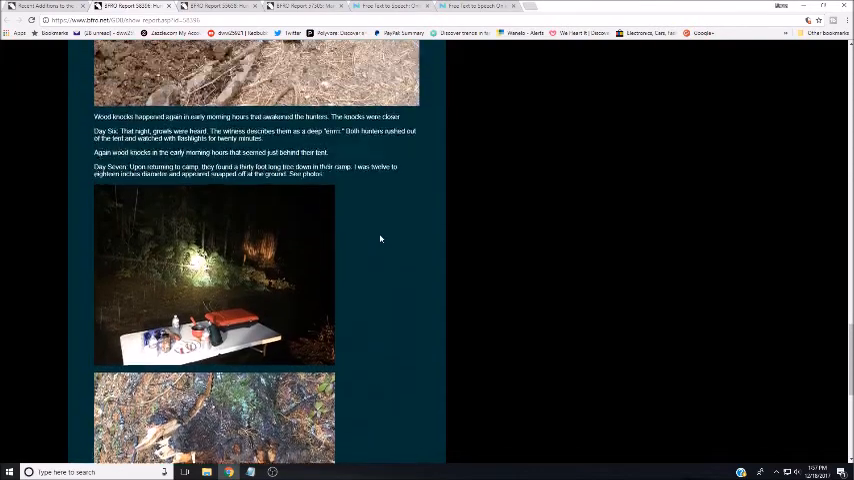
{"action": "scroll", "scroll_direction": "down", "scroll_amount": 3}
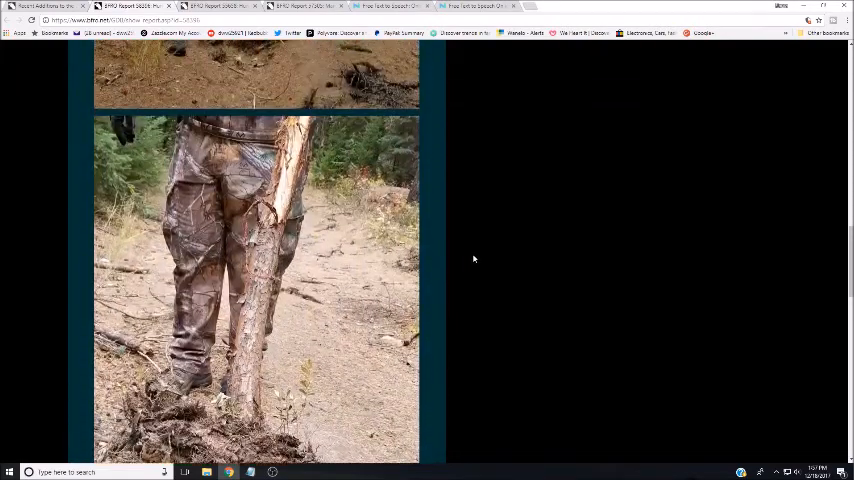